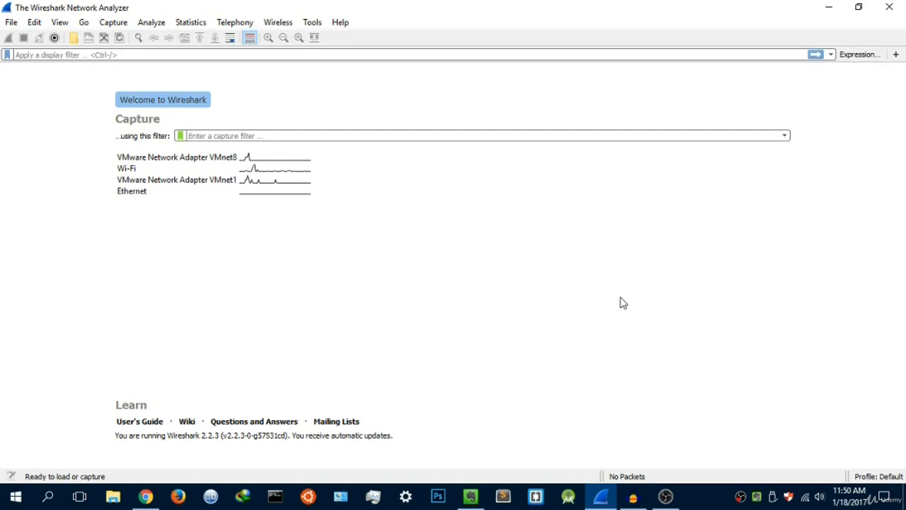
pyautogui.moveTo(571, 300)
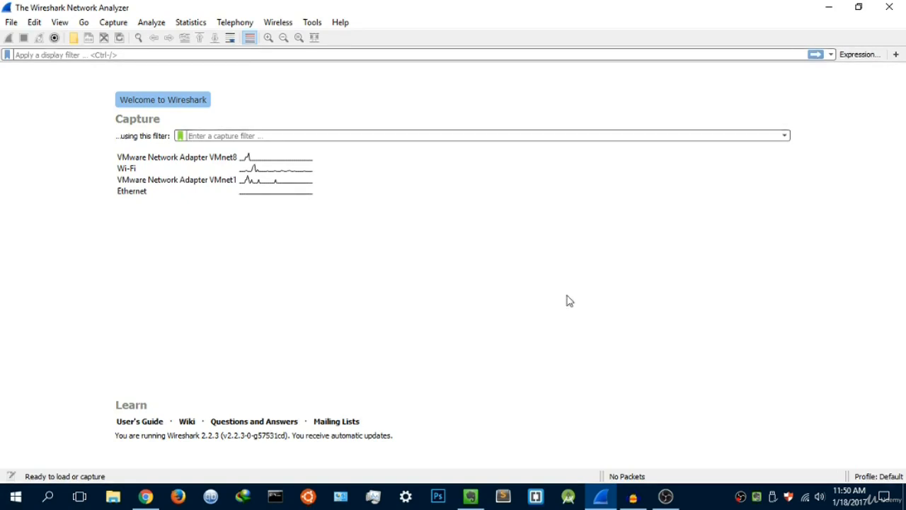
pyautogui.moveTo(280, 295)
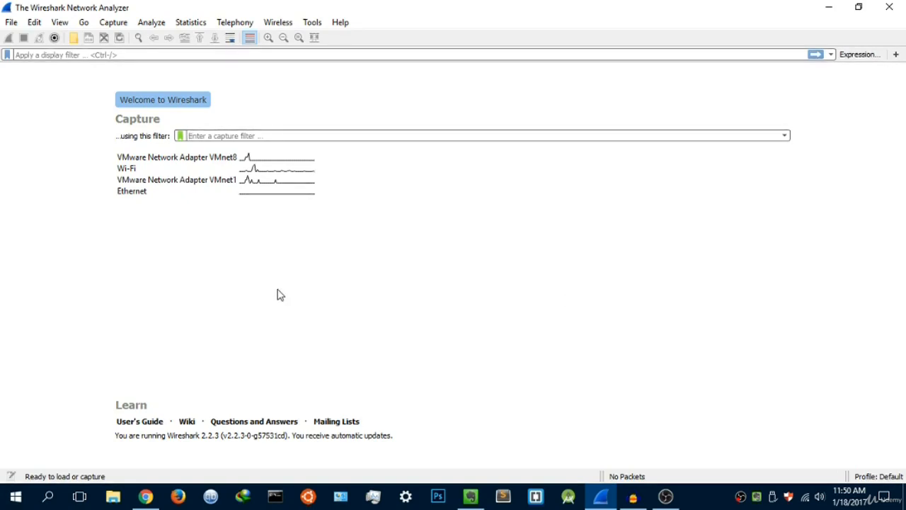
pyautogui.moveTo(156, 136)
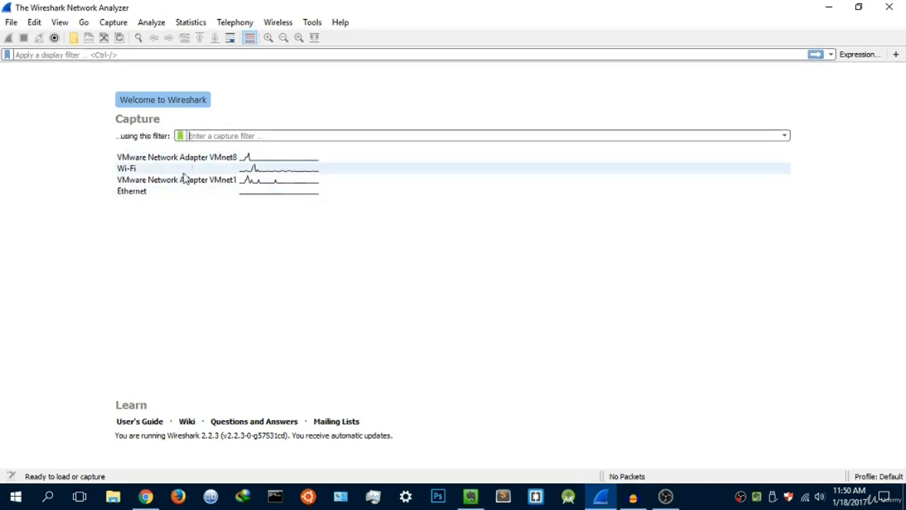
pyautogui.moveTo(161, 237)
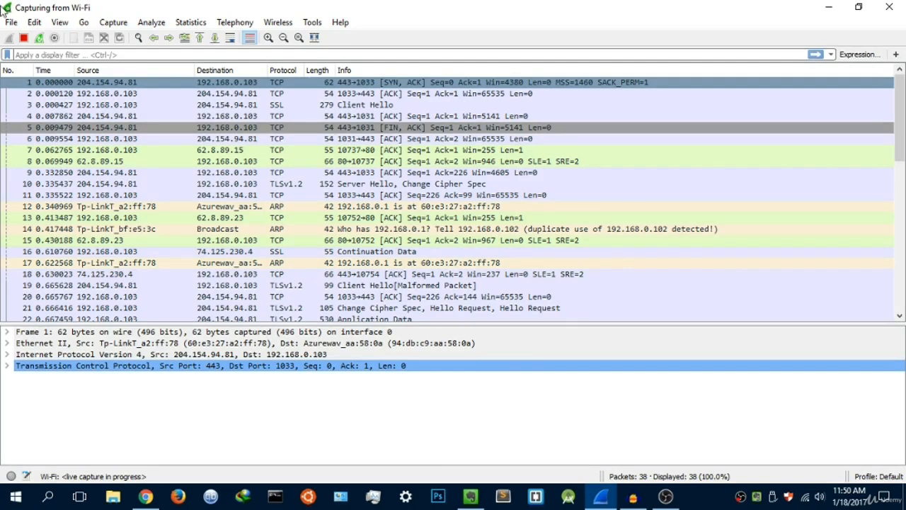
# - Stop the live Wi-Fi capture, keeping the 44 captured packets listed
pyautogui.click(24, 37)
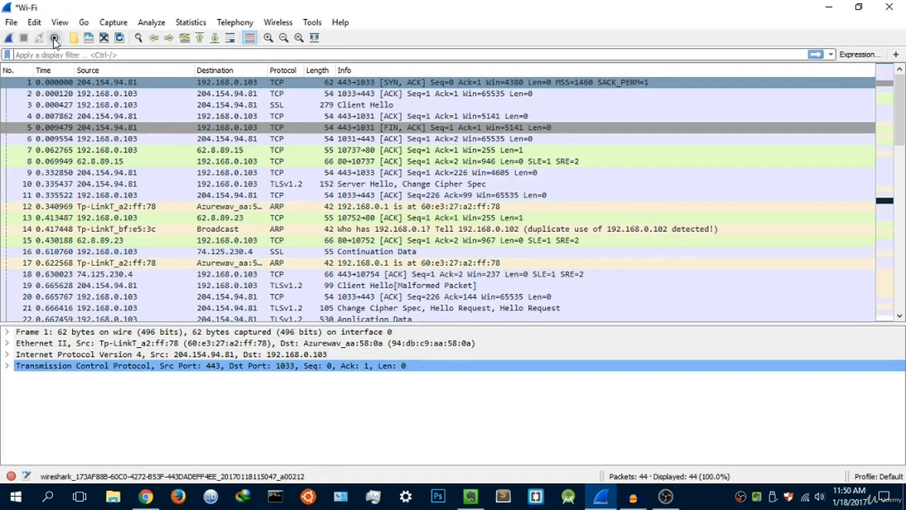
pyautogui.moveTo(54, 38)
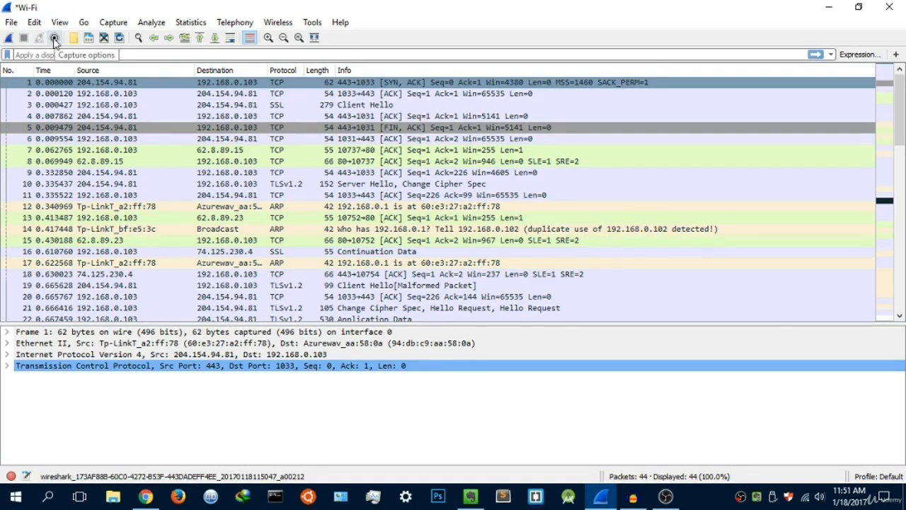
# - Open Capture Options and select Wi-Fi after briefly selecting the VMnet8 adapter
pyautogui.click(53, 38)
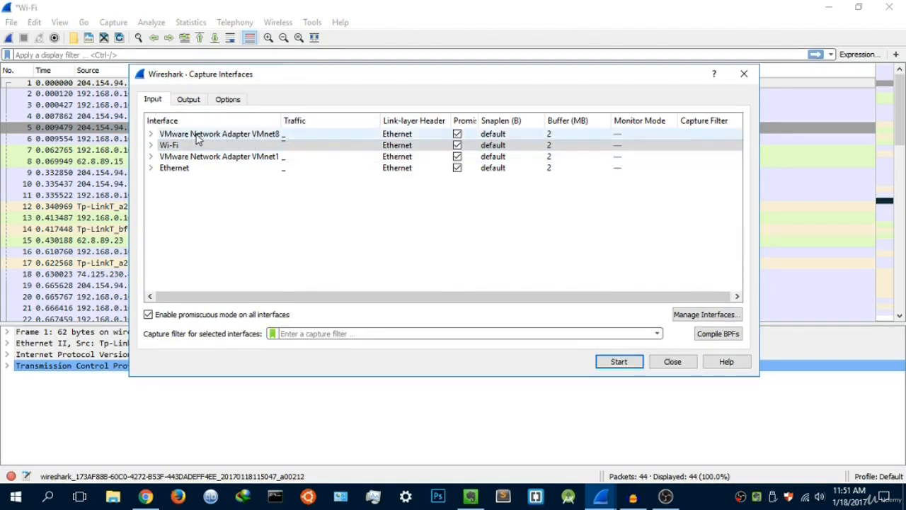
pyautogui.click(168, 145)
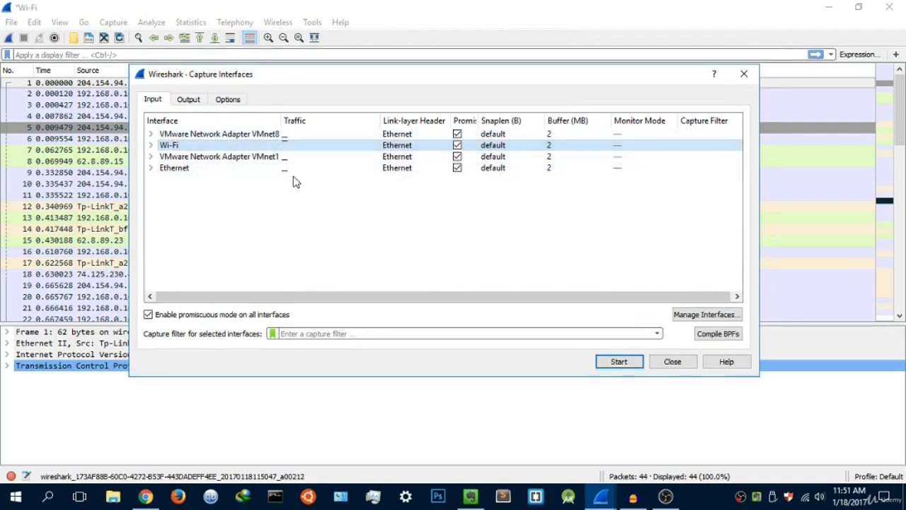
pyautogui.click(220, 133)
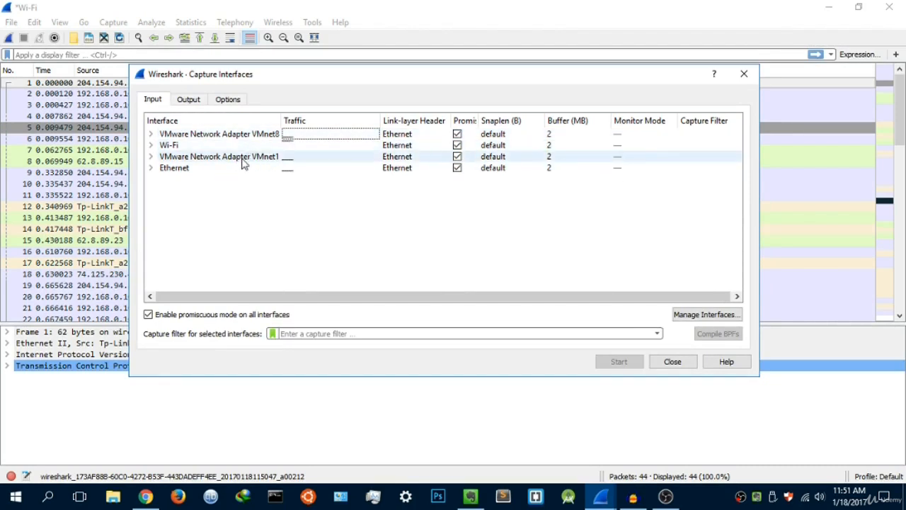
pyautogui.click(219, 134)
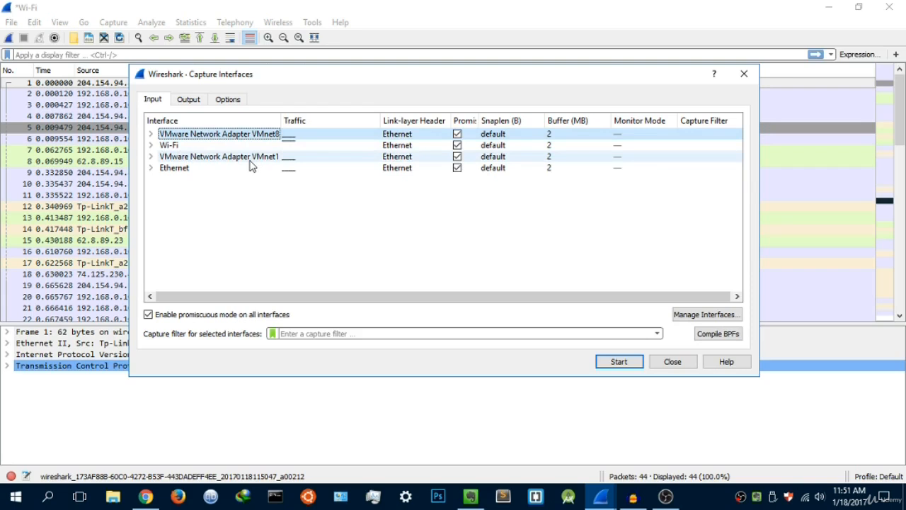
pyautogui.moveTo(252, 166)
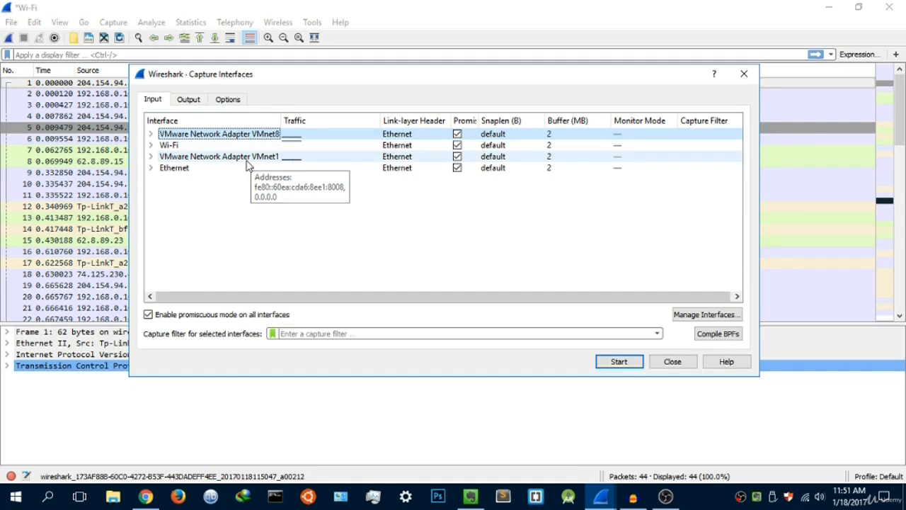
pyautogui.moveTo(262, 145)
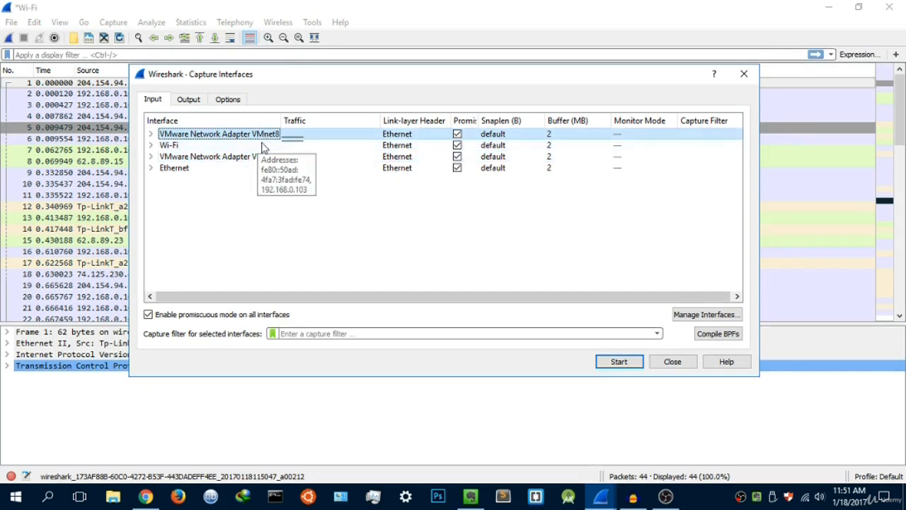
pyautogui.click(169, 145)
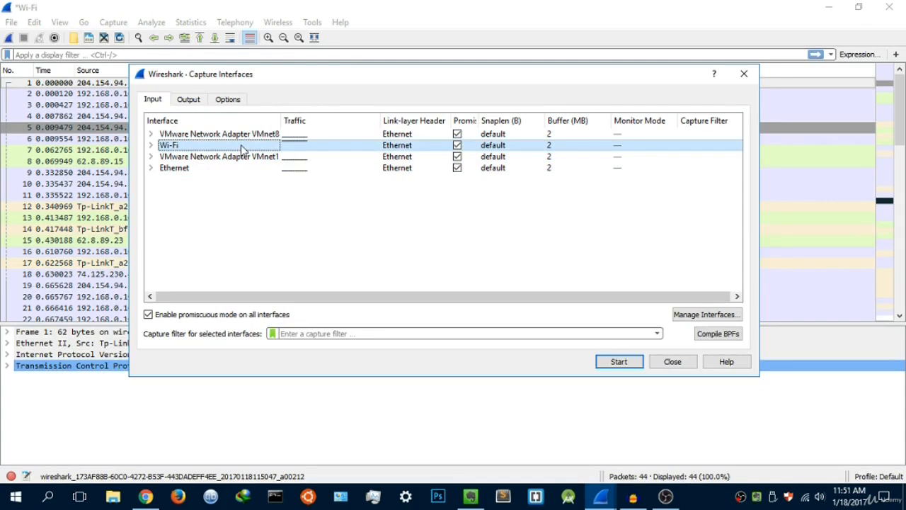
pyautogui.moveTo(244, 149)
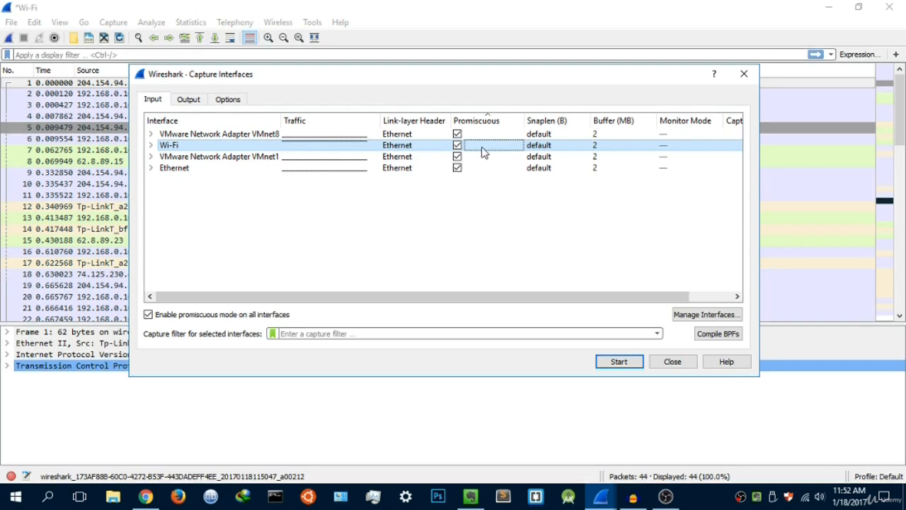
pyautogui.moveTo(482, 186)
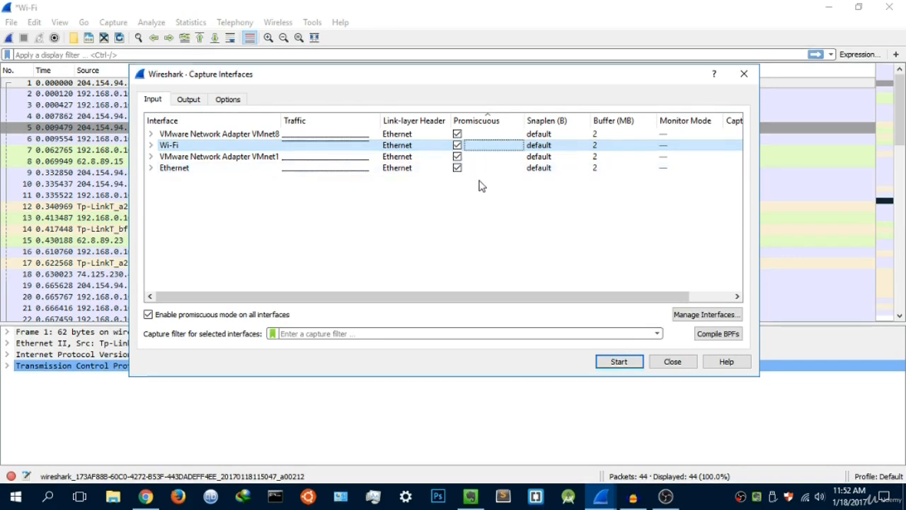
pyautogui.moveTo(476, 186)
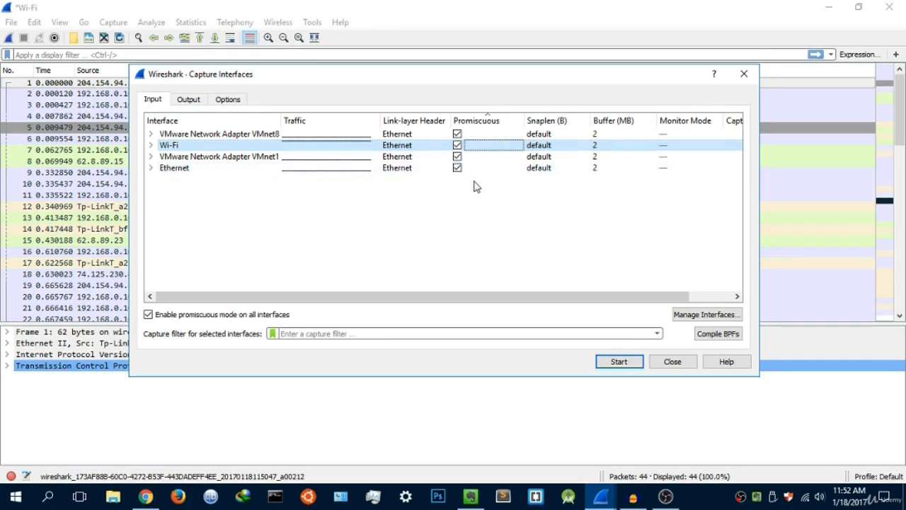
pyautogui.moveTo(507, 184)
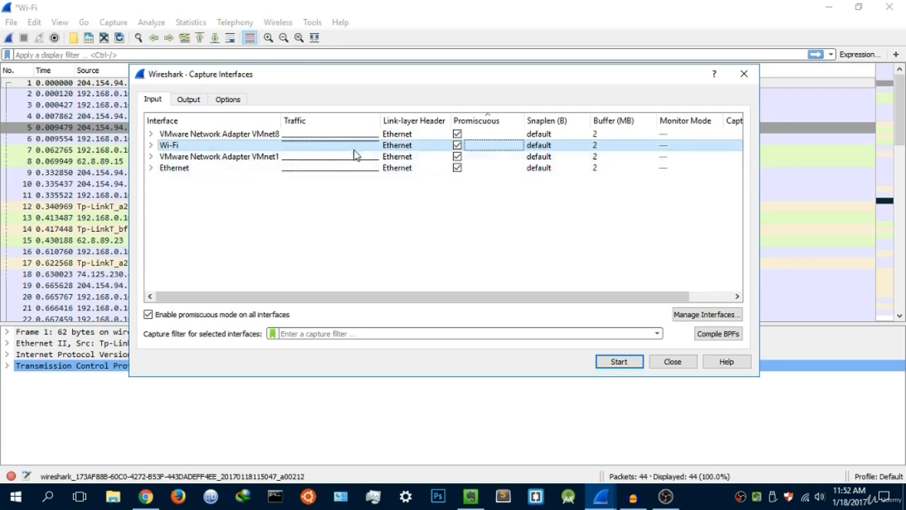
pyautogui.click(220, 156)
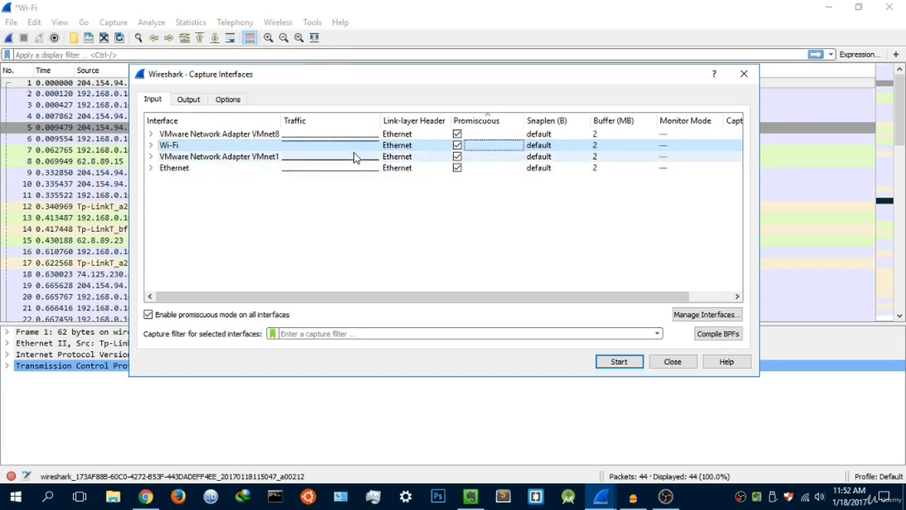